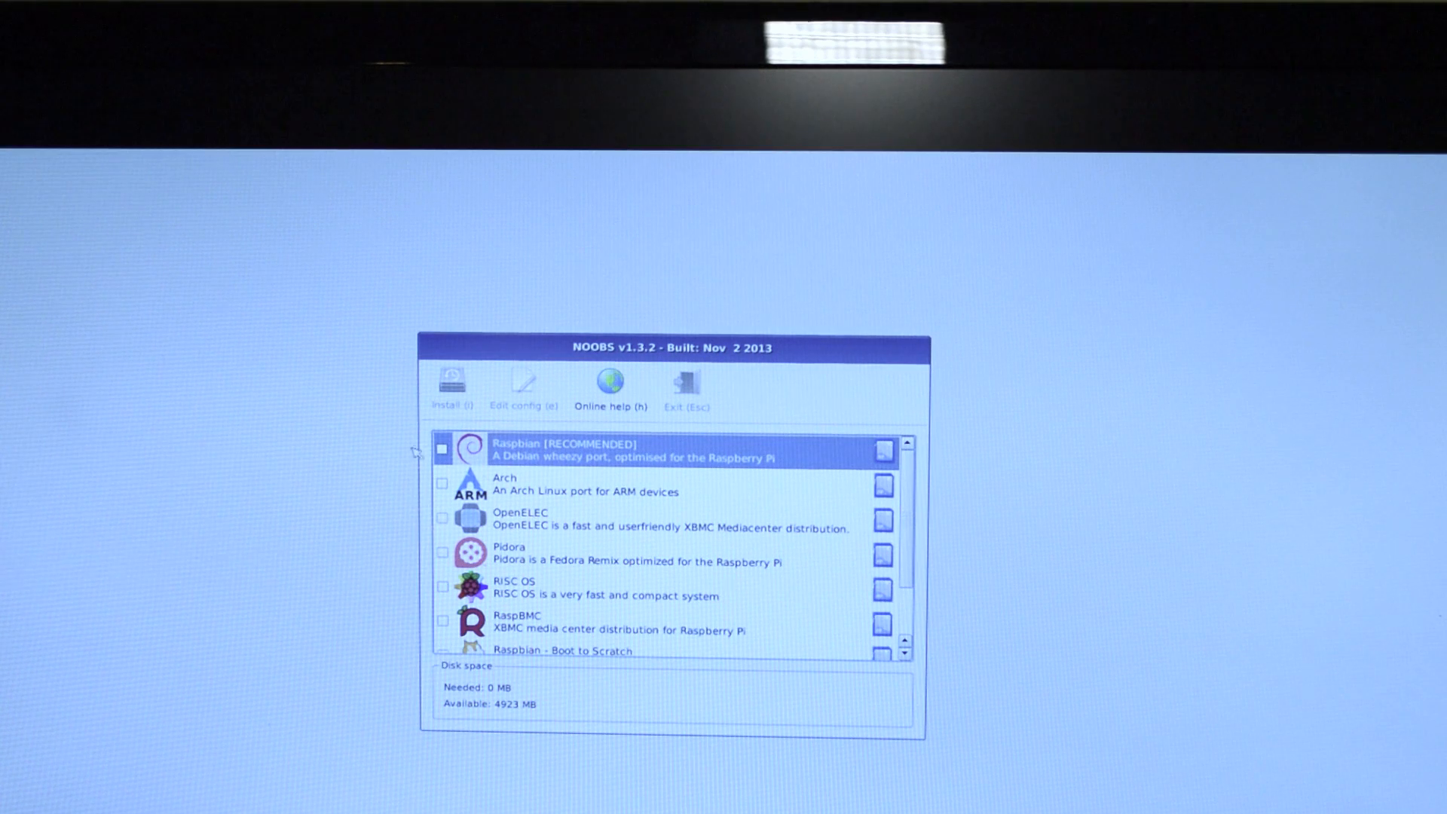
# Select Raspbian [RECOMMENDED] and start the install, reaching the SD card overwrite warning.
pyautogui.click(441, 451)
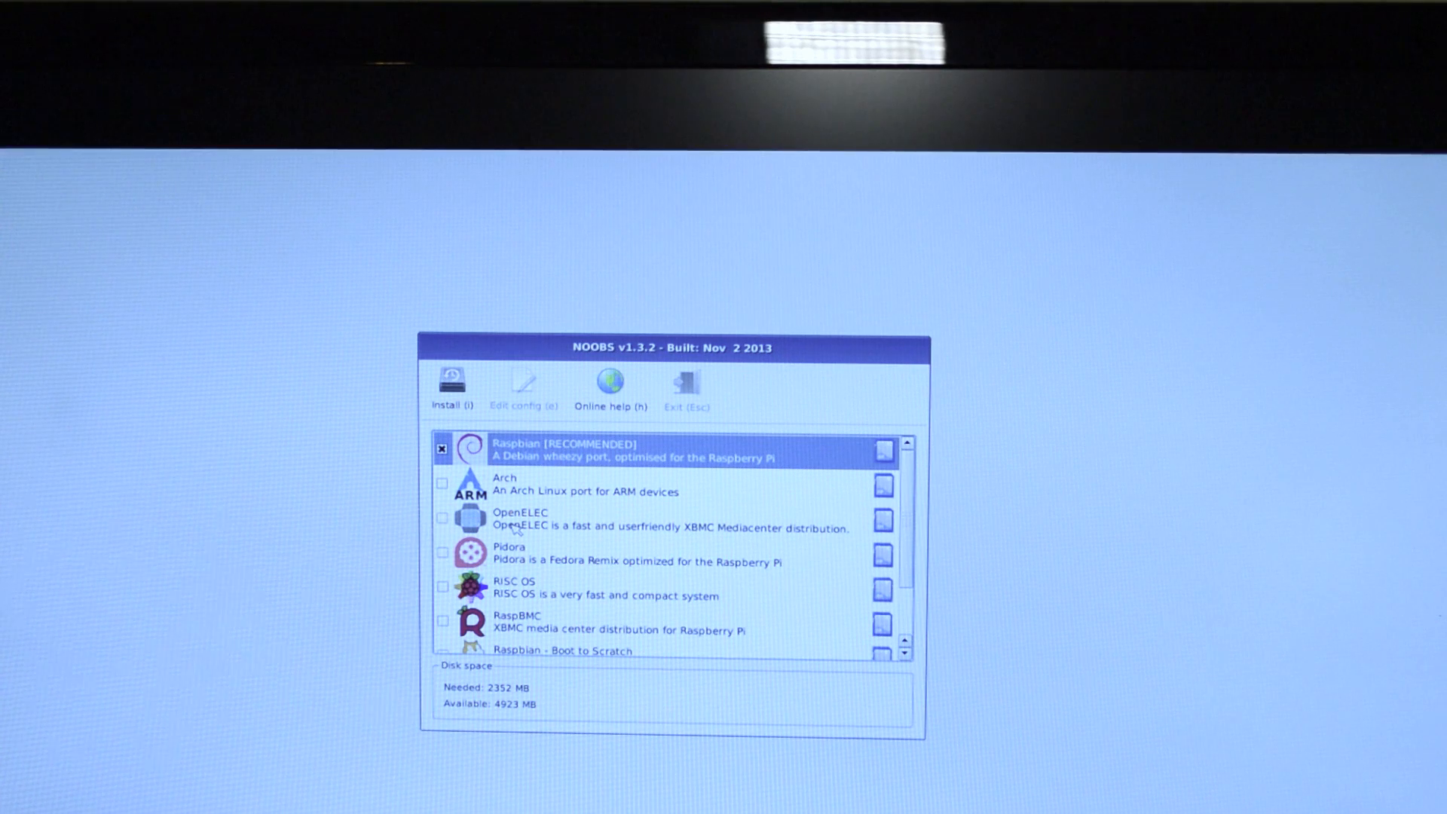
pyautogui.click(451, 386)
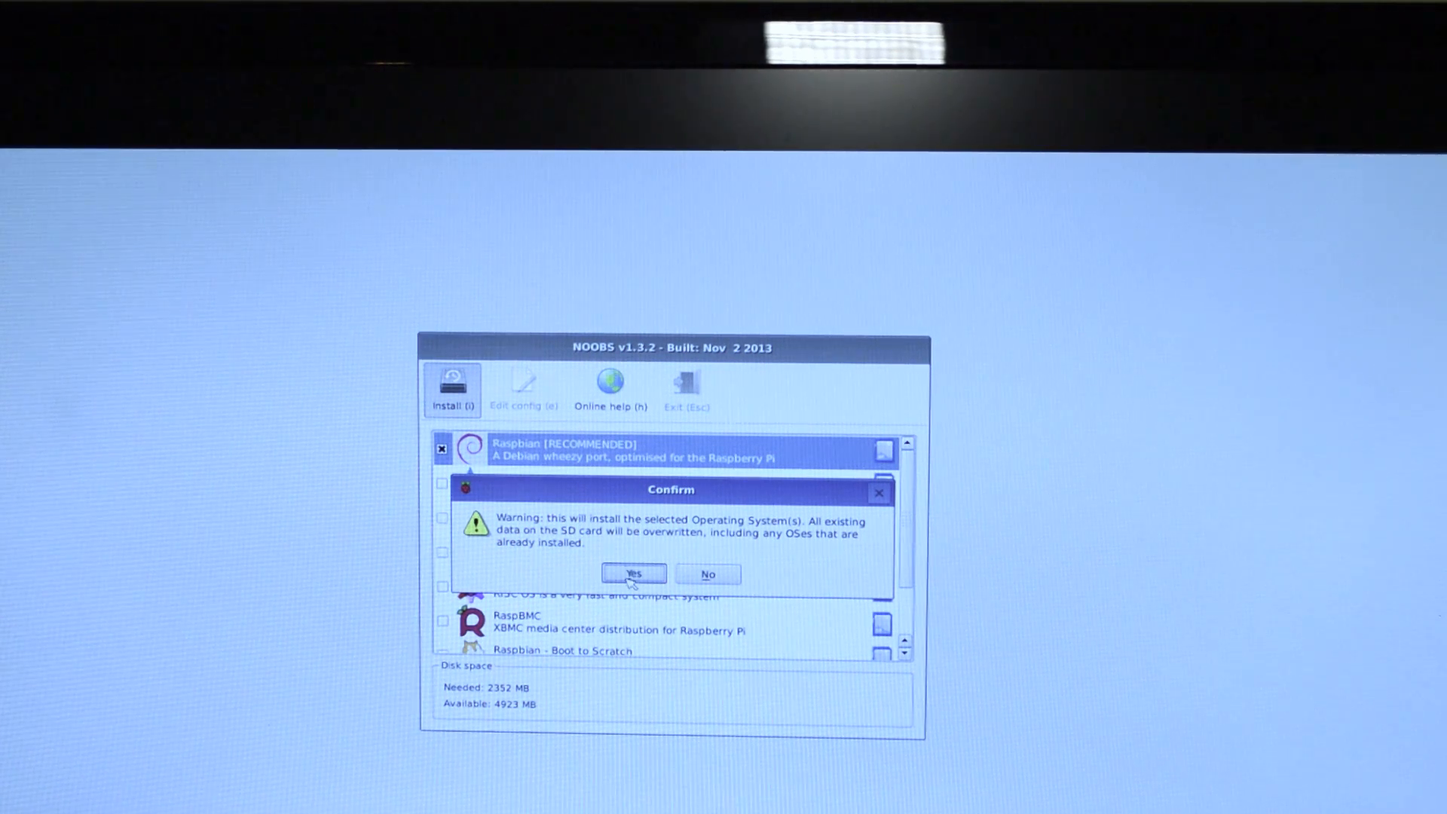
pyautogui.click(633, 574)
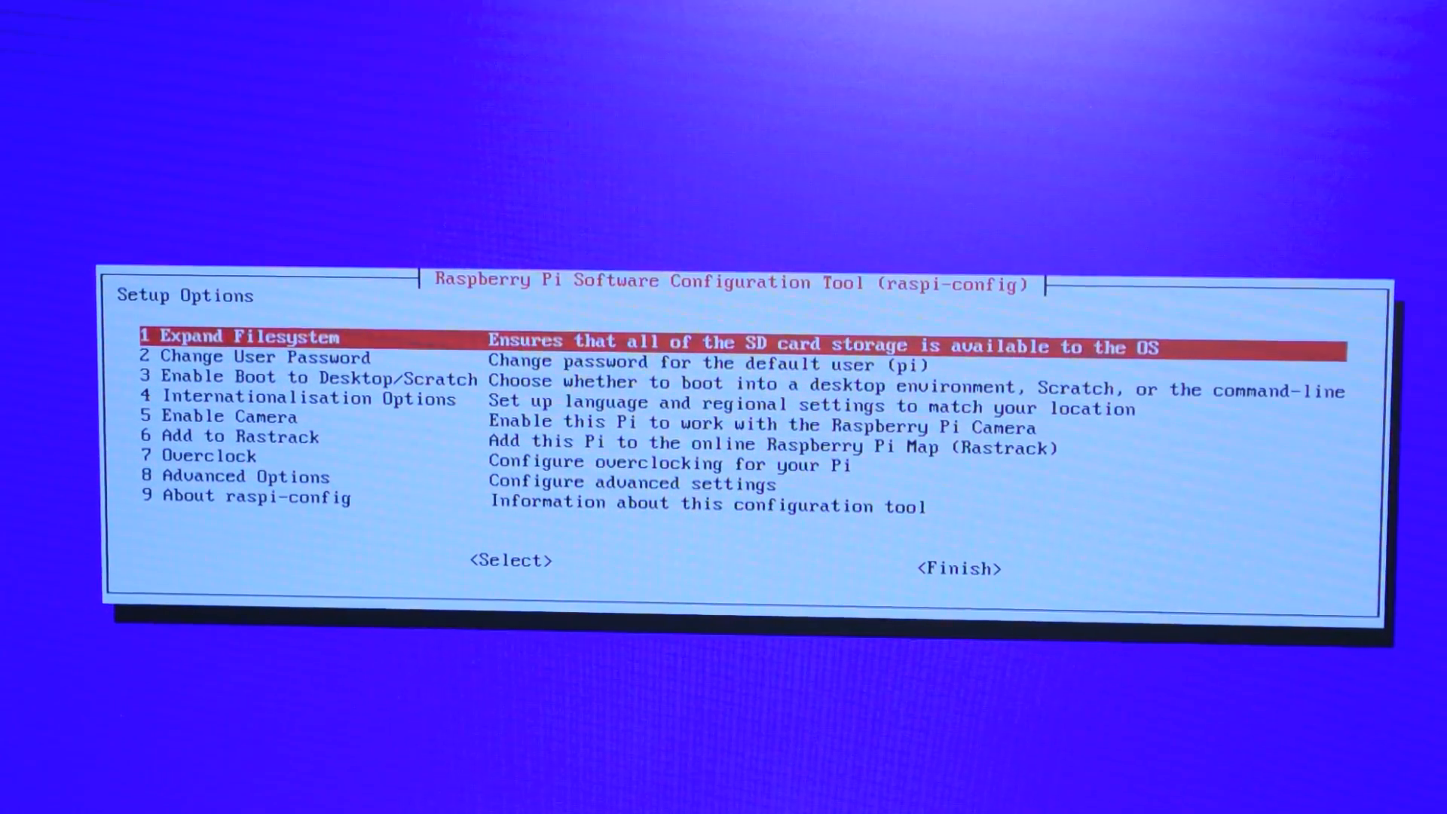
# Run 2 Change User Password and set a new password for the pi user.
pyautogui.press('Down')
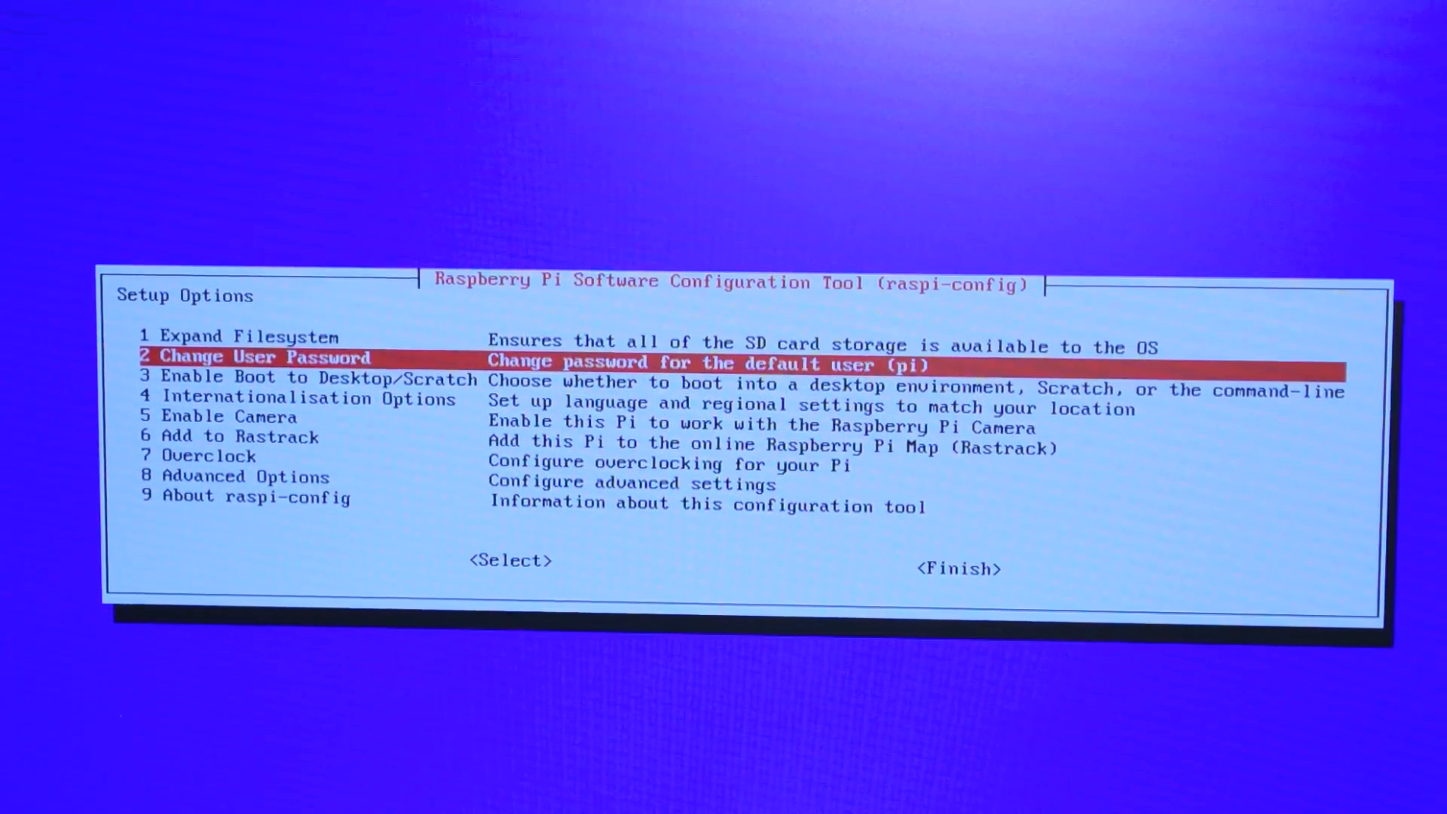
pyautogui.click(510, 560)
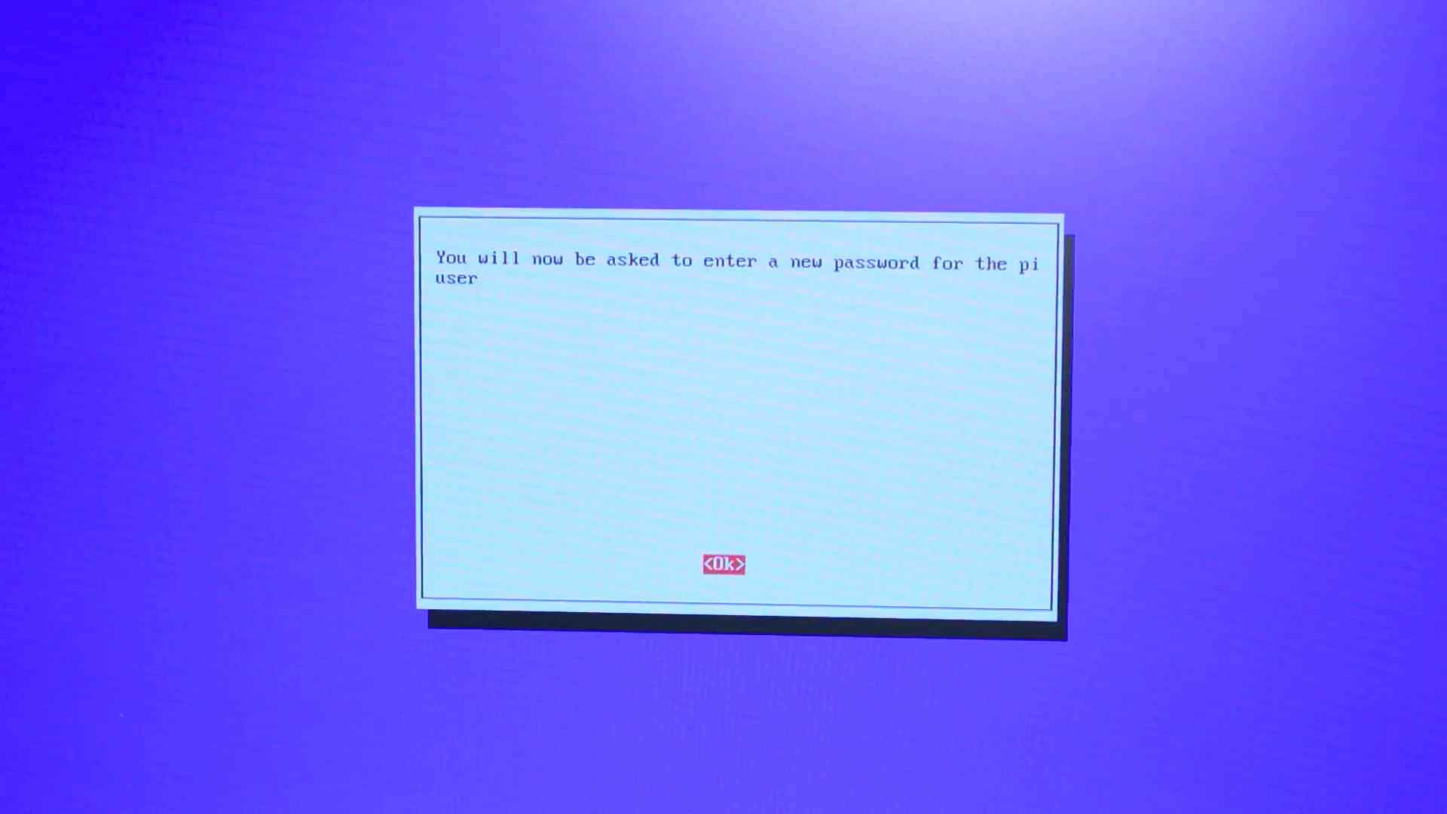
pyautogui.click(724, 564)
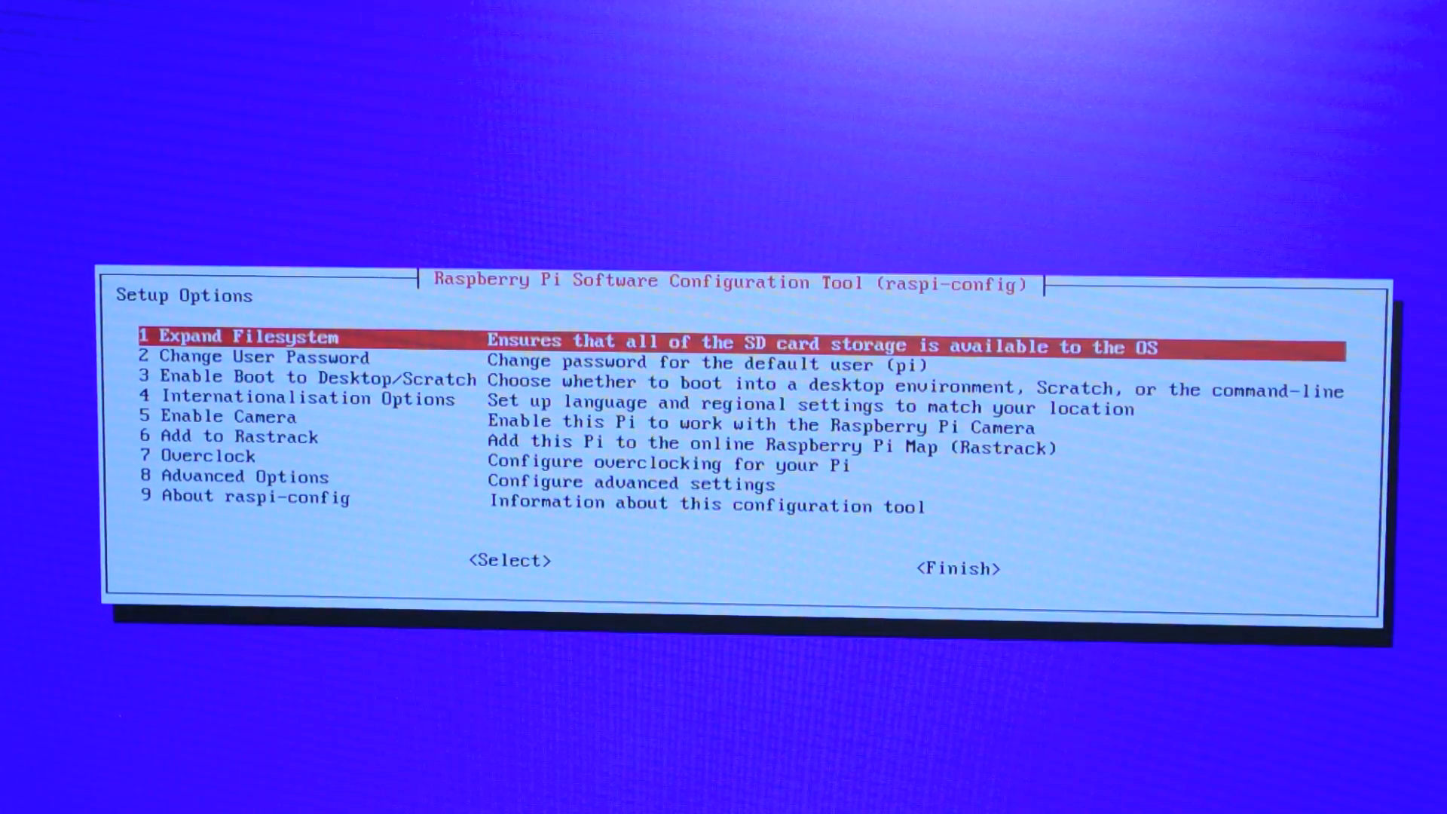
# Enable booting to the desktop, then choose Finish to reach the reboot prompt.
pyautogui.press('Down')
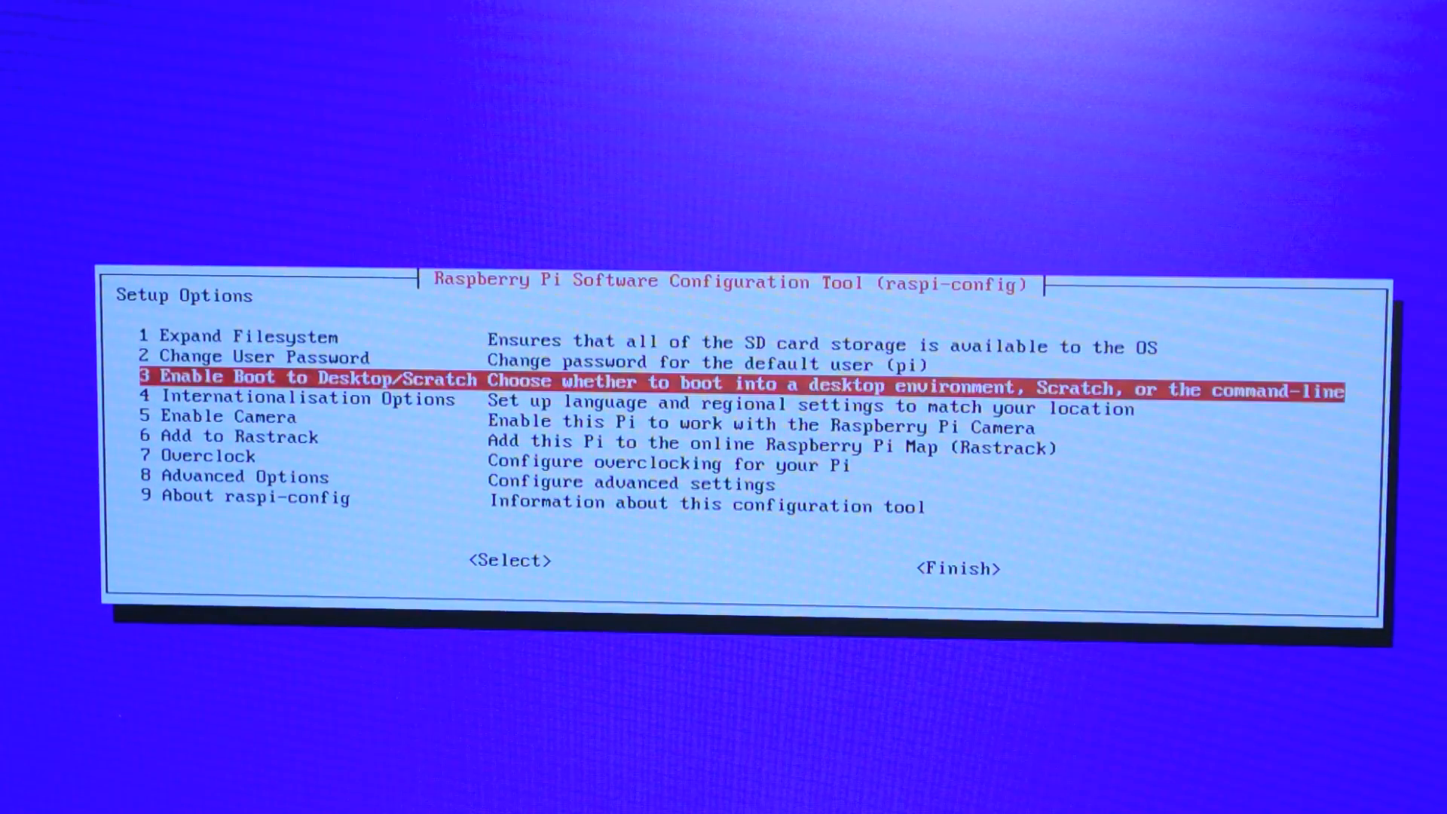
pyautogui.click(511, 560)
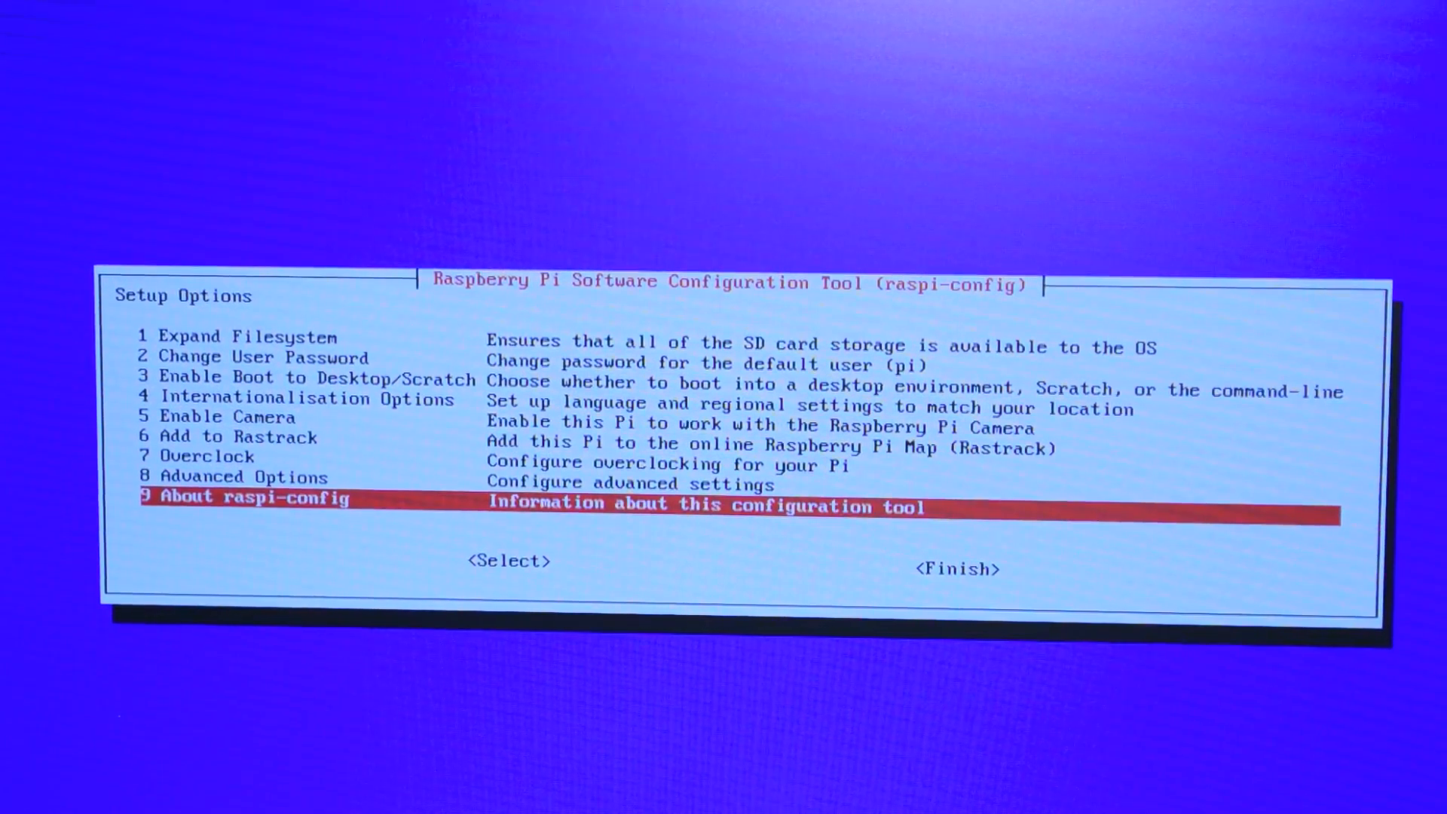
pyautogui.click(957, 568)
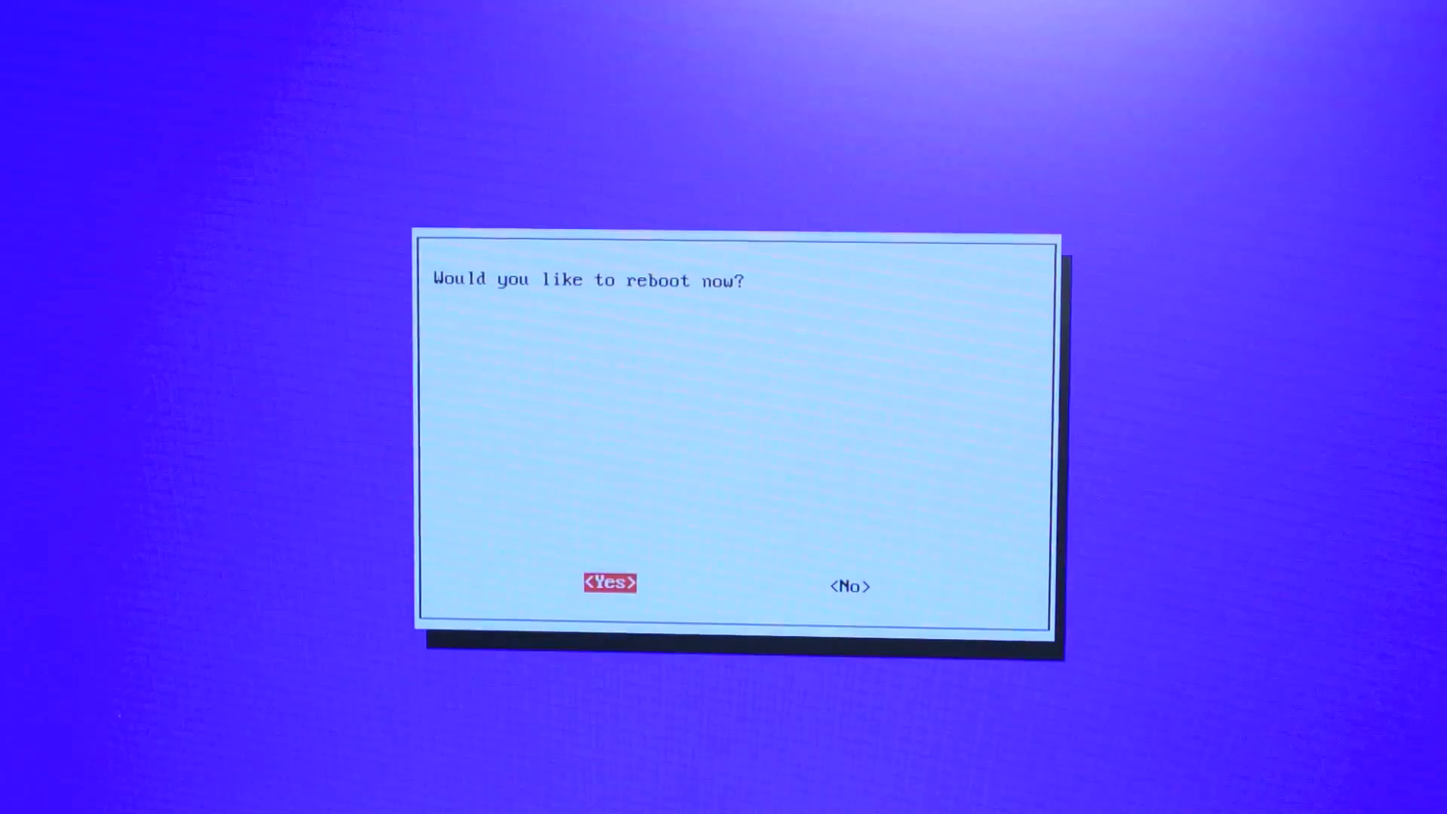